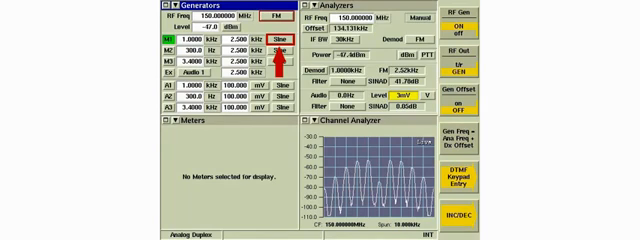
Expand the Generators tile into its full page showing frequency, modulation and level.
{"action": "left_click", "coordinate": [236, 48]}
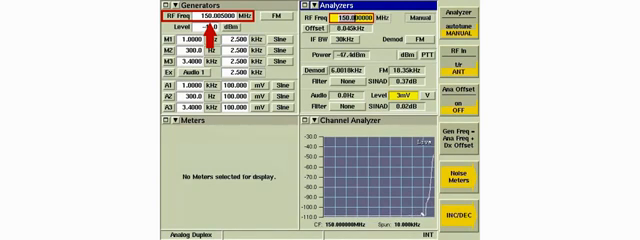
{"action": "left_click", "coordinate": [156, 8]}
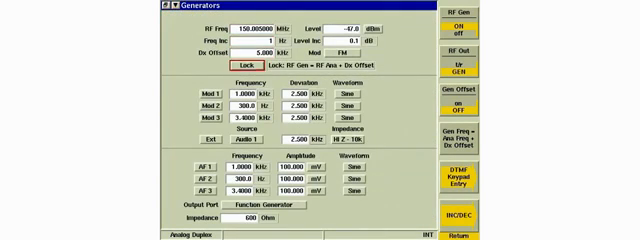
{"action": "left_click", "coordinate": [234, 60]}
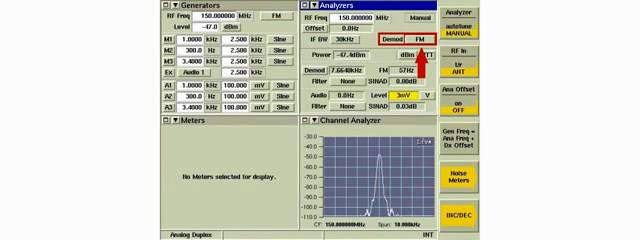
{"action": "left_click", "coordinate": [424, 60]}
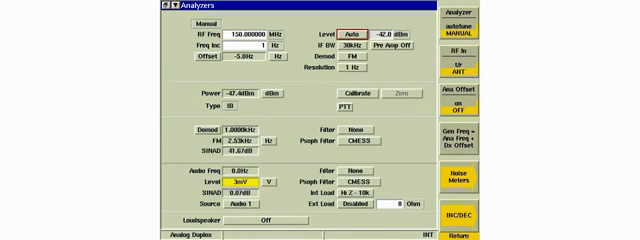
{"action": "left_click", "coordinate": [376, 32]}
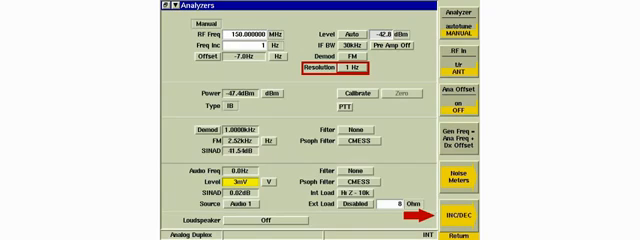
Select the Offset meter's Resolution field and list its available resolution values.
{"action": "left_click", "coordinate": [362, 68]}
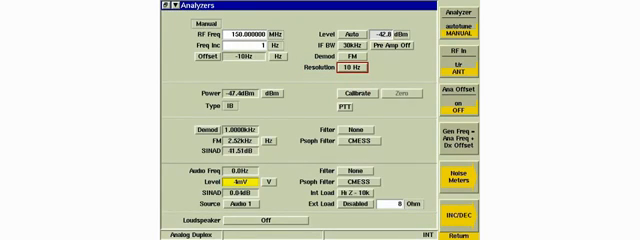
{"action": "left_click", "coordinate": [350, 72]}
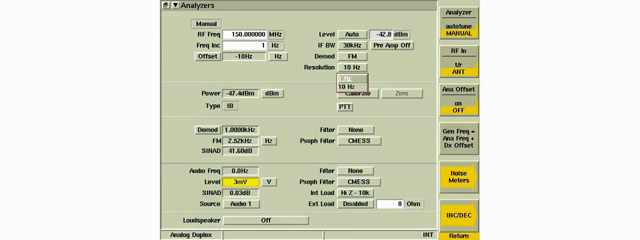